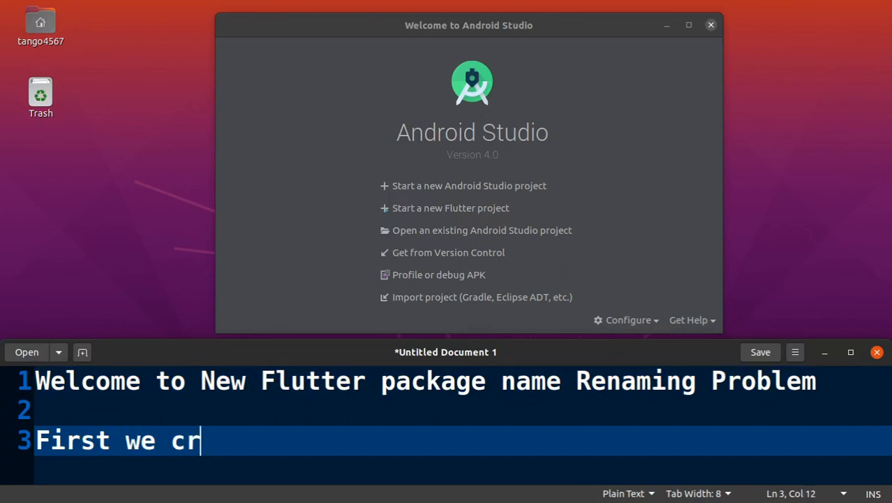
Finish the note line so it reads 'First we create a basic project'
{"action": "type", "text": "eate a basic project"}
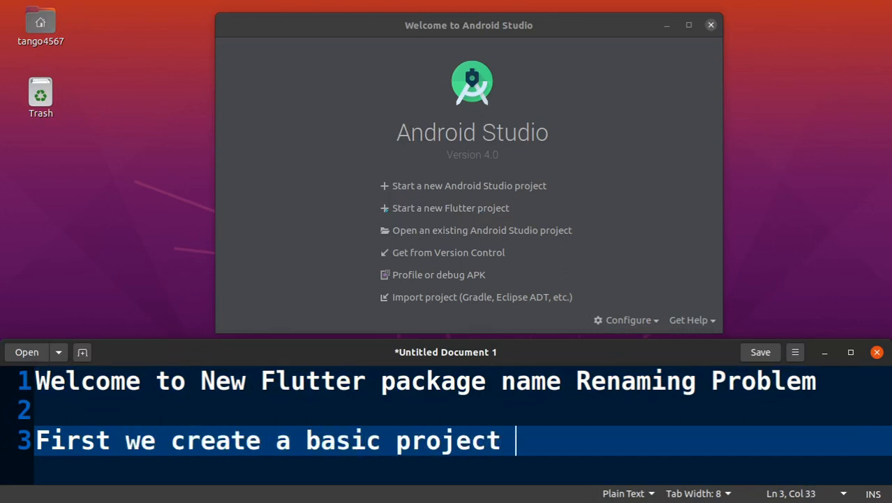
Create an offline Flutter Application named demo_package_renaming with package com.sowmitras.demopackagerenaming
{"action": "left_click", "coordinate": [451, 206]}
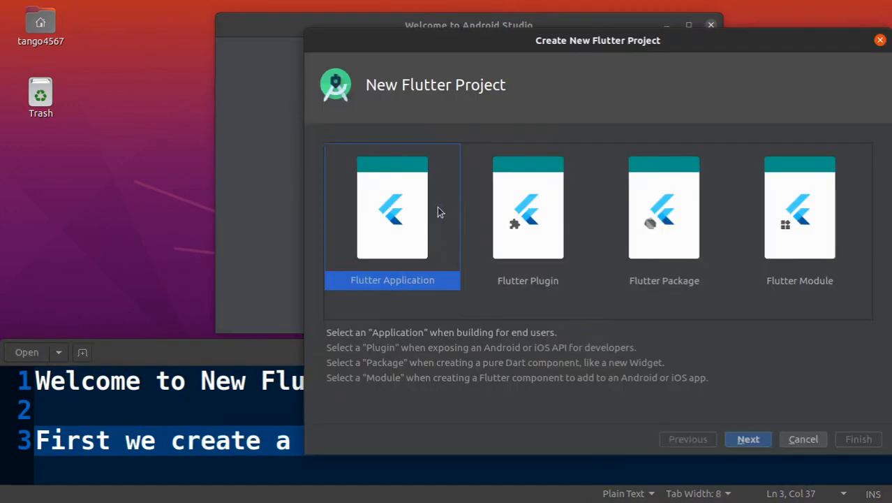
{"action": "left_click", "coordinate": [748, 438]}
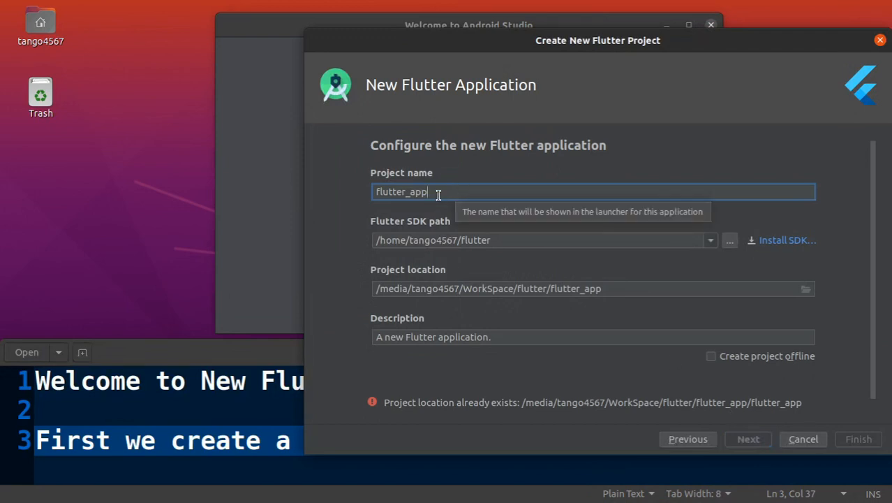
{"action": "type", "text": "demo_package_renaming"}
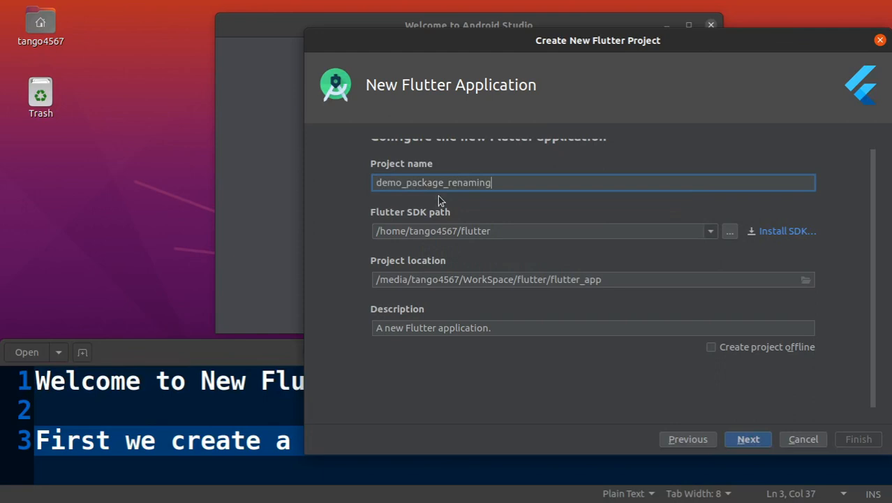
{"action": "left_click", "coordinate": [711, 346]}
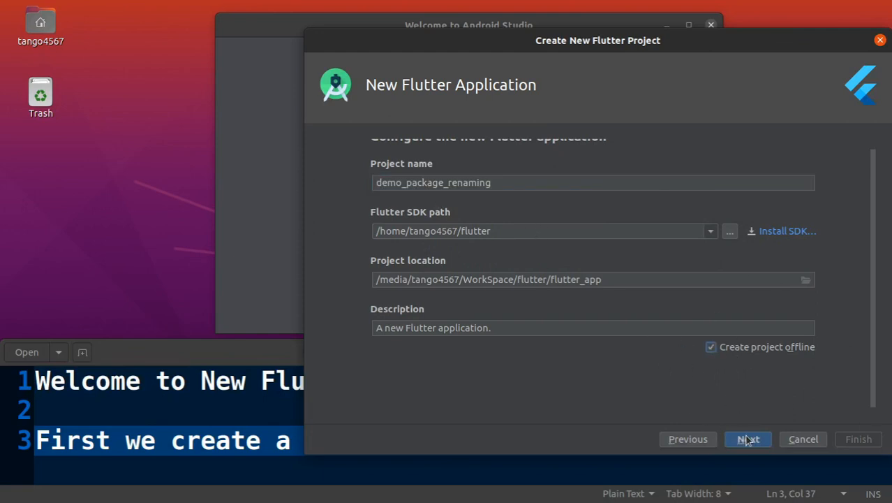
{"action": "left_click", "coordinate": [749, 438]}
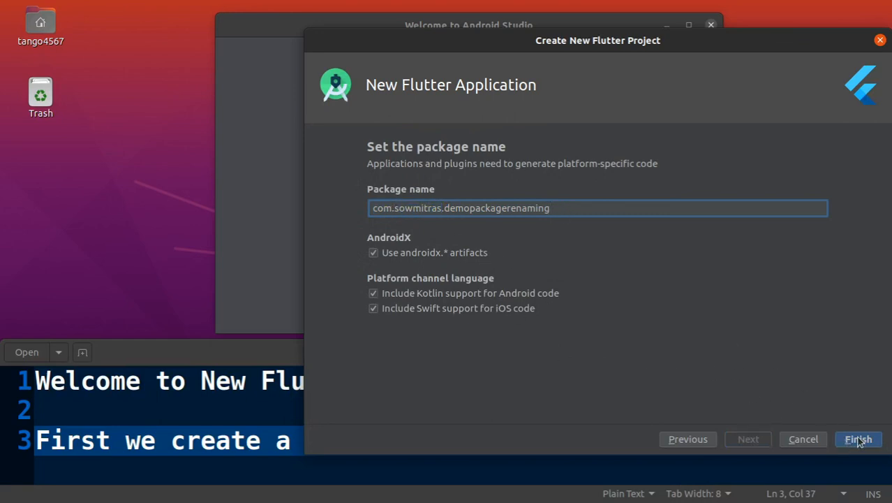
{"action": "left_click", "coordinate": [860, 439]}
{"action": "type", "text": "It wi"}
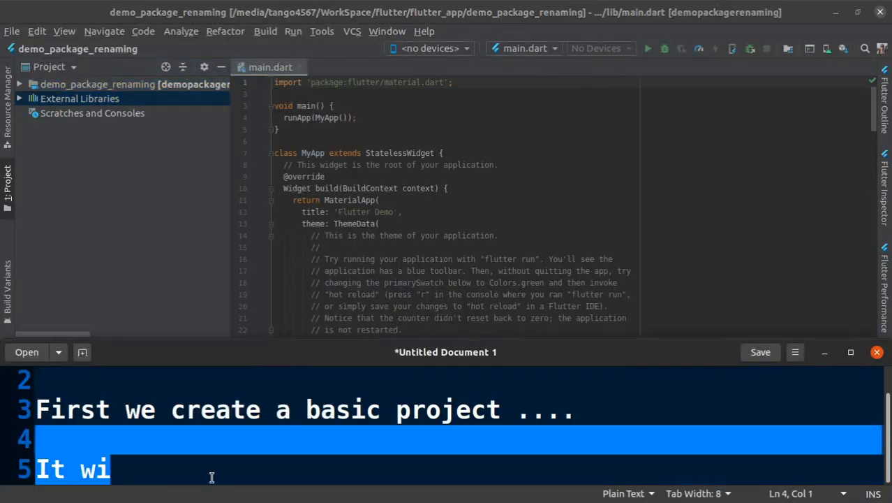
Note 'It will take some time..' and view applicationId com.sowmitras.demopackagerenaming in app build.gradle
{"action": "type", "text": "ll take some time.."}
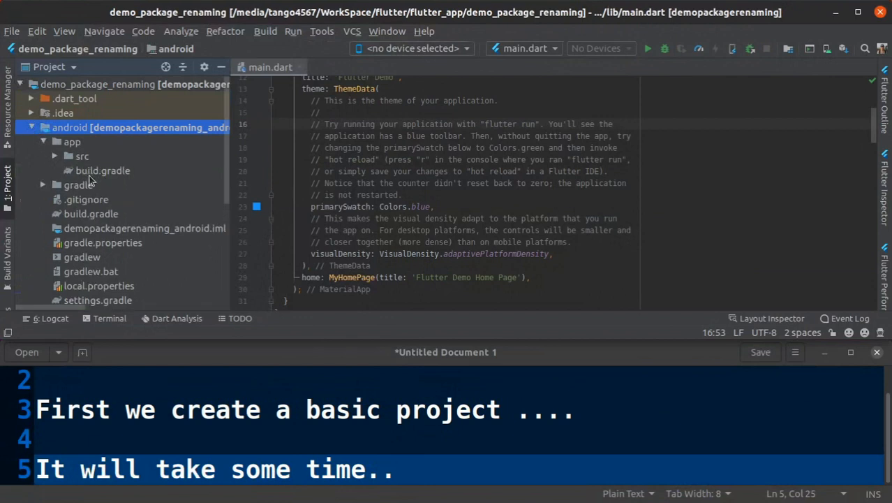
{"action": "double_click", "coordinate": [104, 171]}
{"action": "type", "text": "Here you can see app package name :P"}
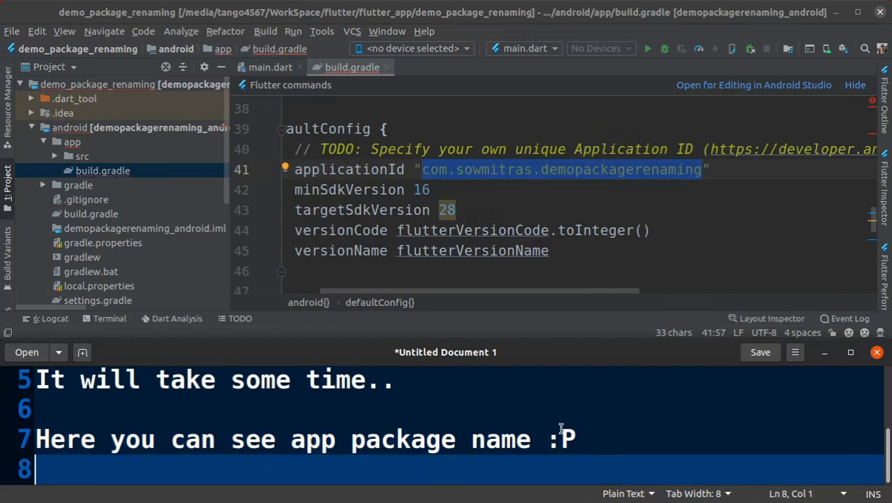
Write the note 'Now we activate rename pub by following command' with 'pub global activate rename'
{"action": "type", "text": "Now we activa"}
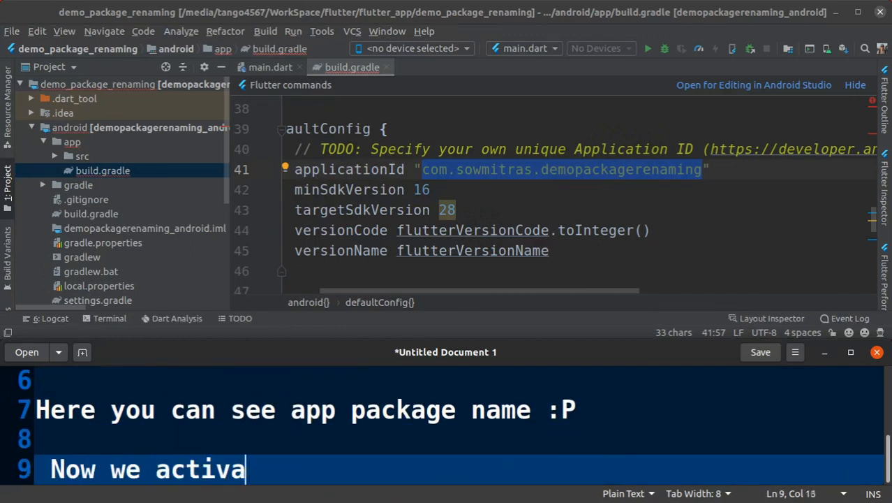
{"action": "type", "text": "te rename"}
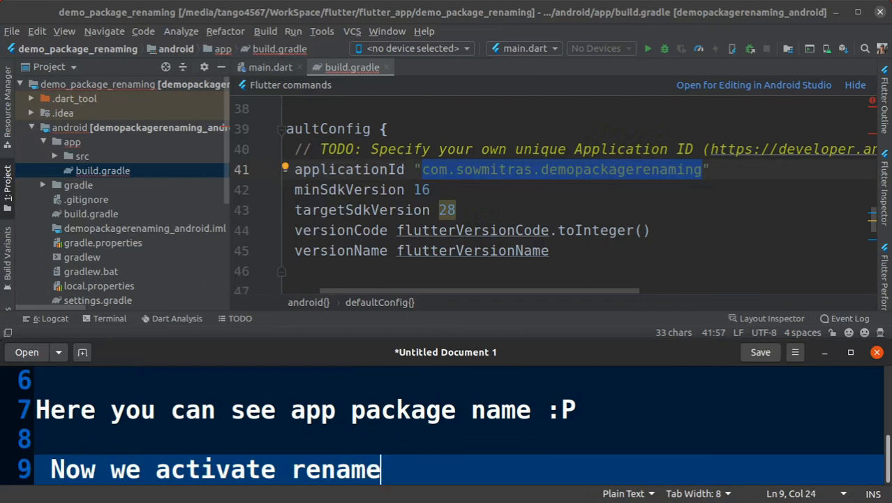
{"action": "type", "text": "pub"}
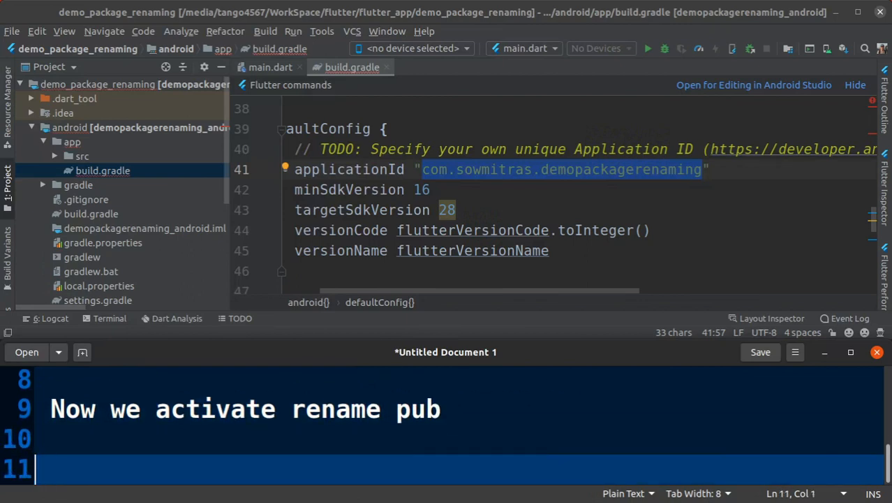
{"action": "type", "text": "by following command"}
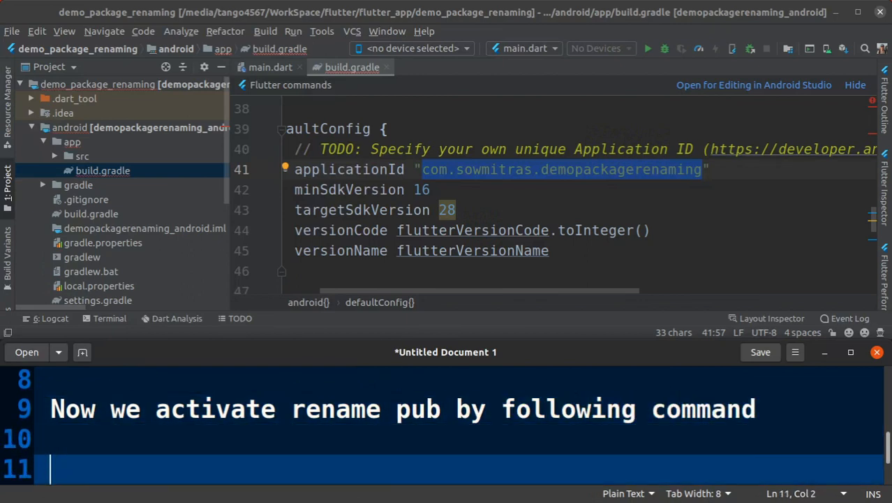
{"action": "type", "text": "pub global activate rename"}
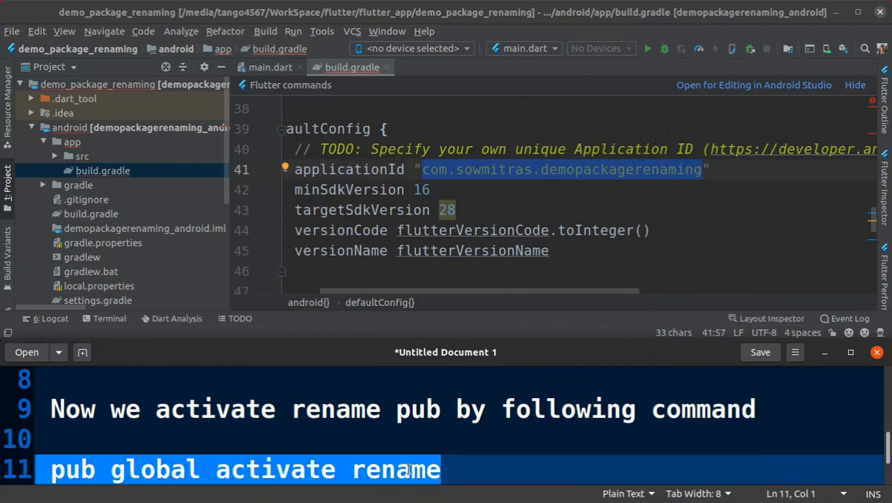
Run 'pub global activate rename' in the IDE terminal and note 'pub activated, now run'
{"action": "left_click", "coordinate": [108, 318]}
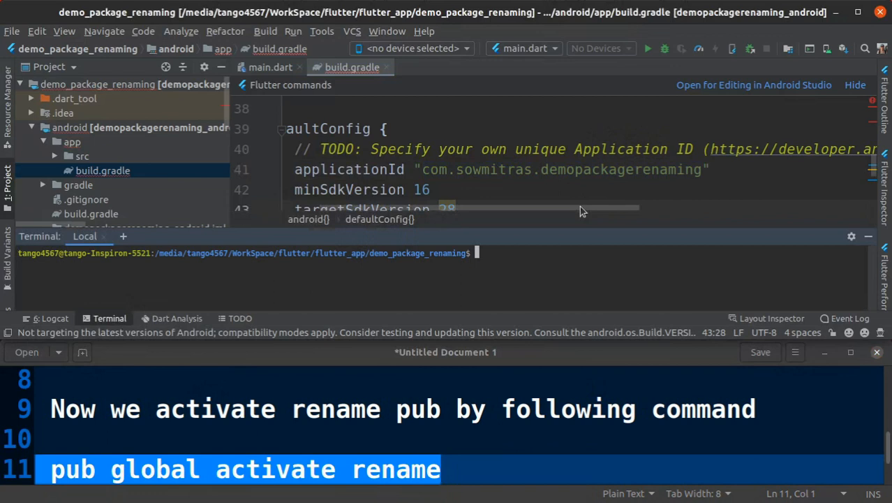
{"action": "type", "text": "pub global activate rename"}
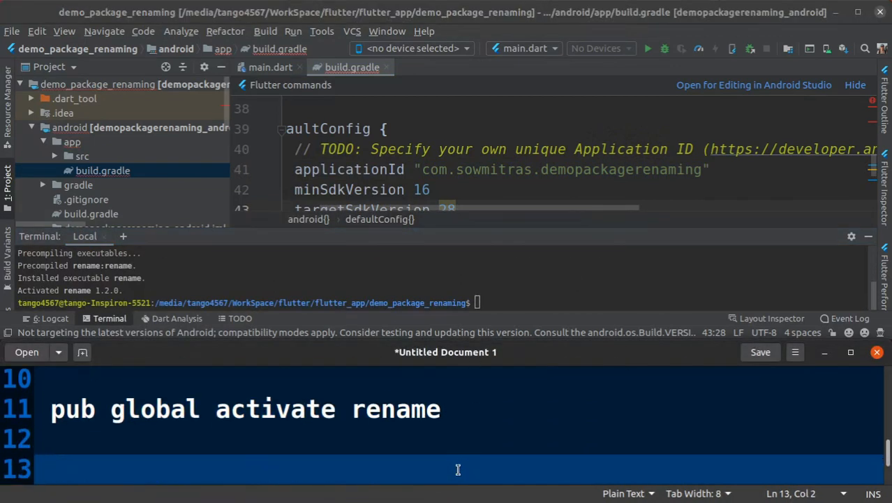
{"action": "type", "text": "pub activated"}
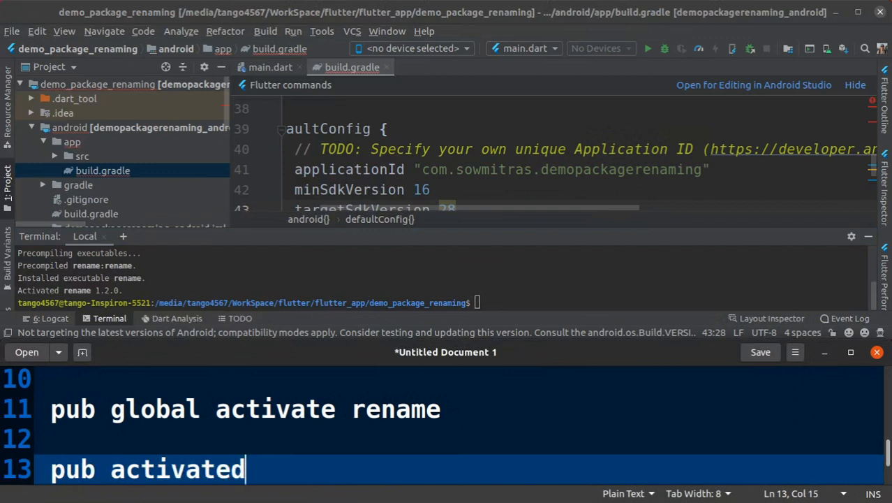
{"action": "type", "text": "now run"}
{"action": "left_click", "coordinate": [443, 301]}
{"action": "type", "text": "rename"}
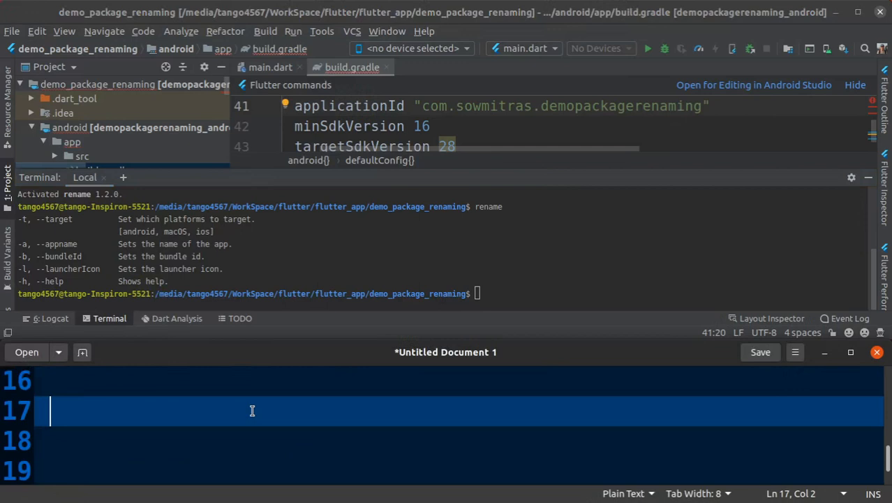
Write 'Add to Dependencies' and 'rename: ^1.2.0 //current version at the time of video recoding'
{"action": "type", "text": "Add to Depend"}
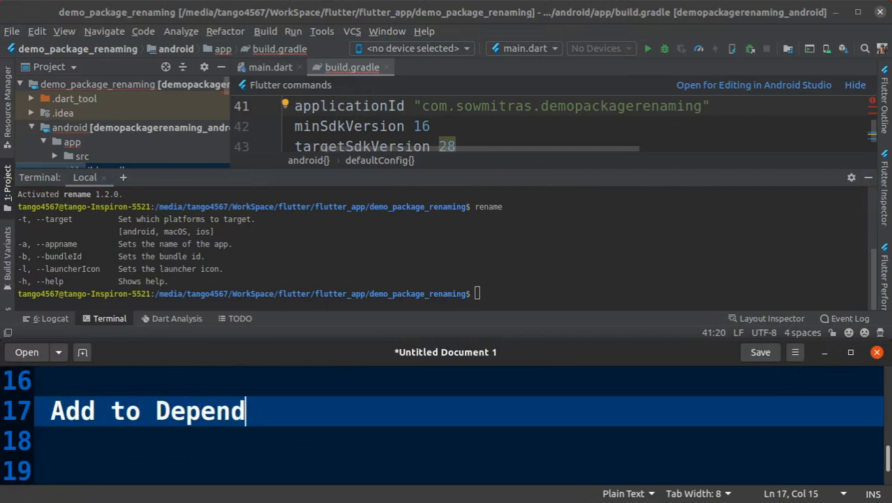
{"action": "type", "text": "encies"}
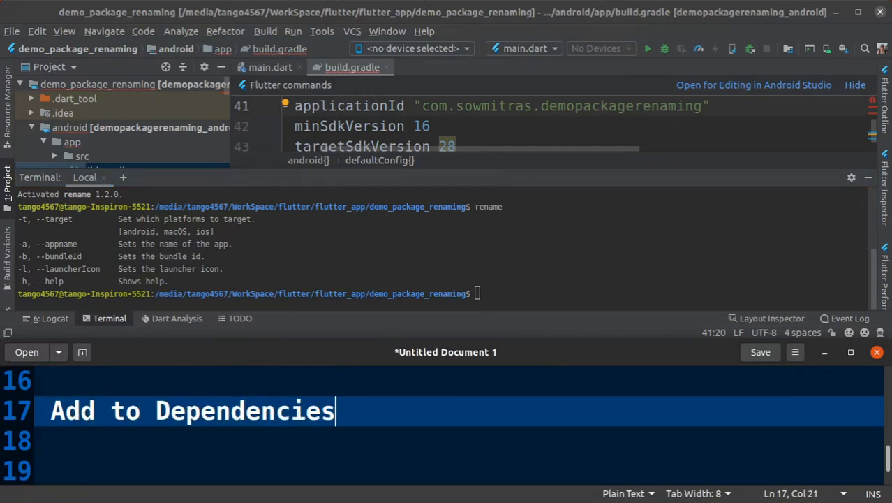
{"action": "type", "text": "rename:"}
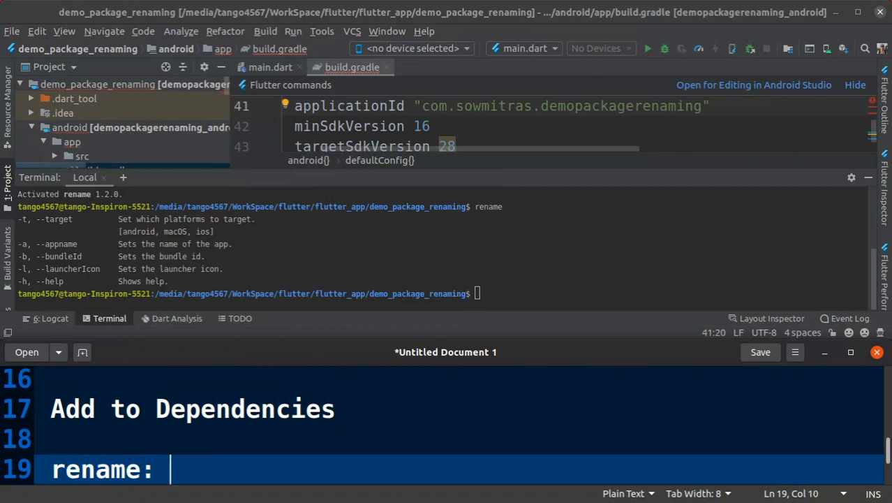
{"action": "type", "text": "^1.20"}
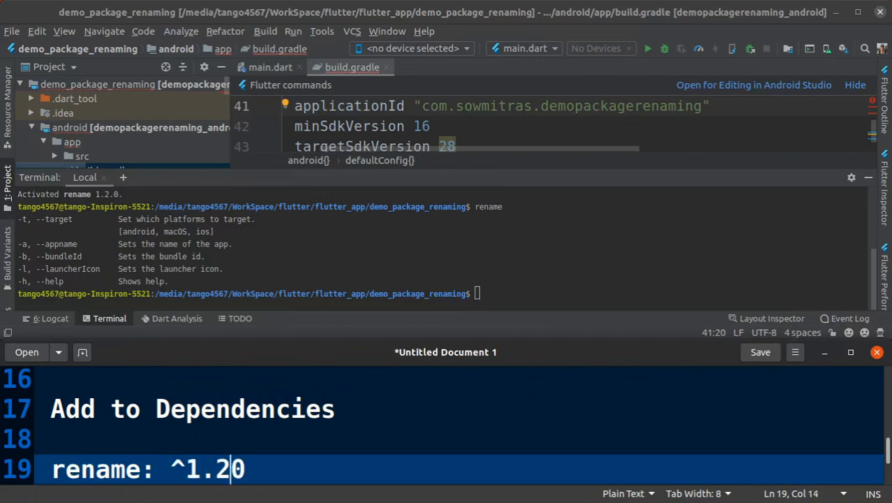
{"action": "type", "text": "//current version at the time of"}
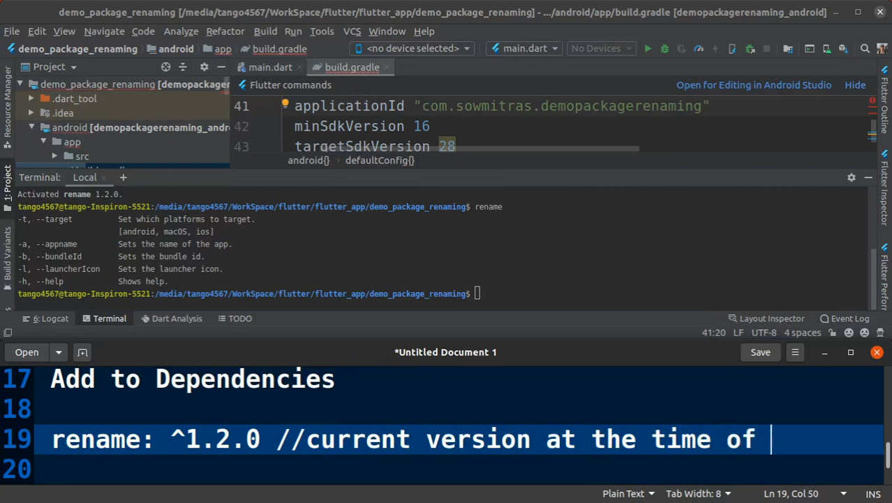
{"action": "type", "text": "video recoding"}
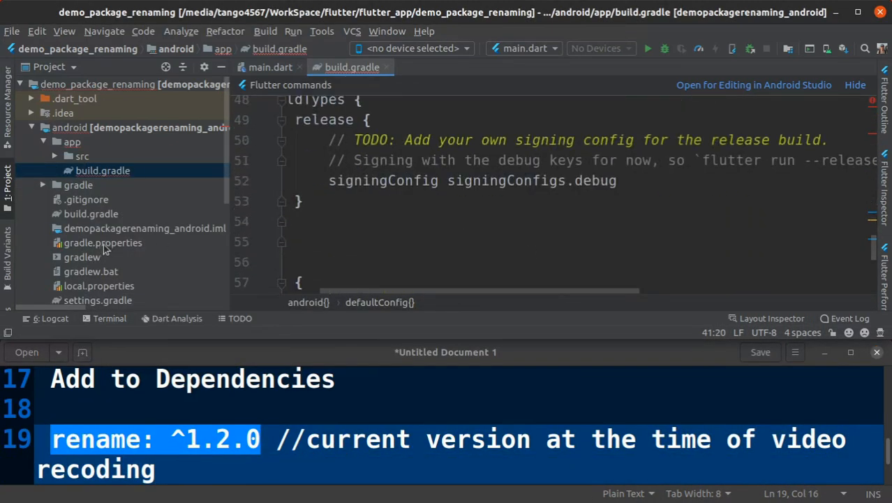
Add 'rename: ^1.2.0' under dependencies in the project's pubspec.yaml
{"action": "left_click", "coordinate": [81, 250]}
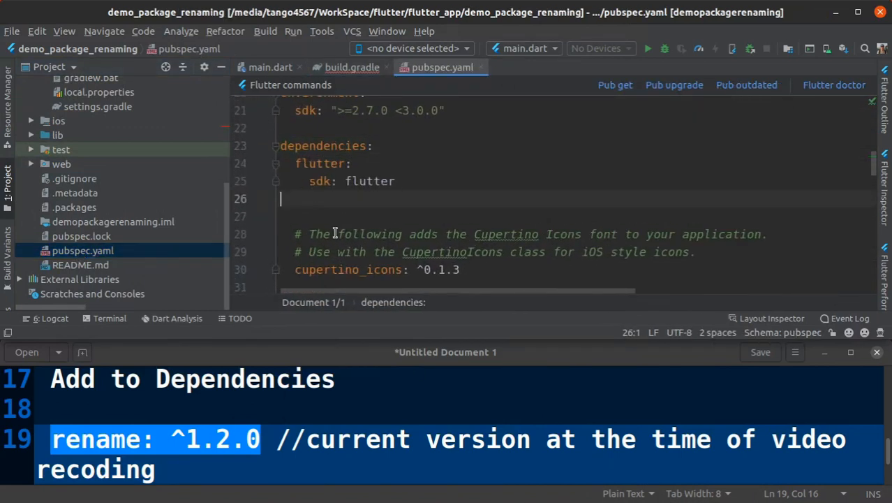
{"action": "type", "text": "rename: ^1.2.0"}
{"action": "type", "text": "Now"}
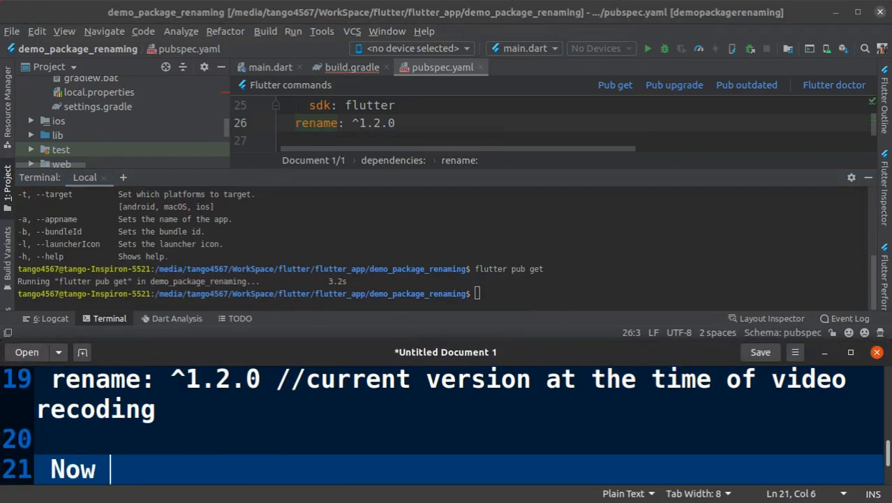
Note 'you can use this pub in your project' and 'Run this command inside your flutter' project root
{"action": "type", "text": "you can use this"}
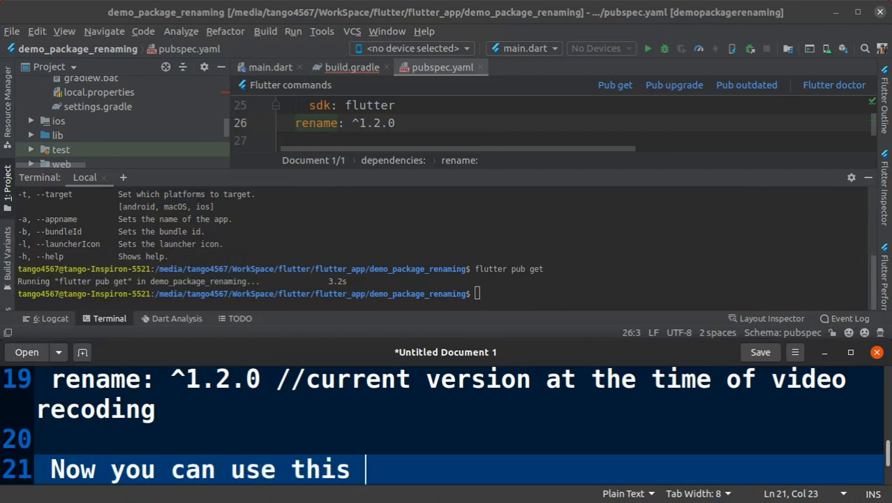
{"action": "type", "text": "pub"}
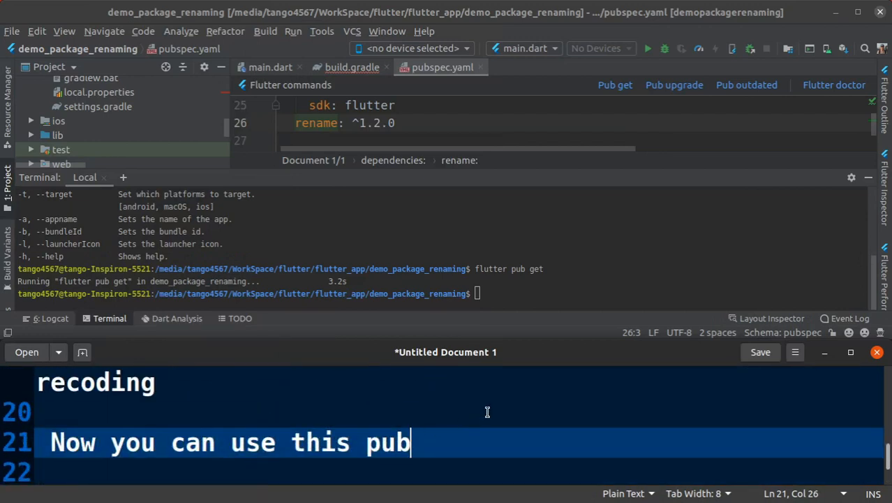
{"action": "type", "text": "in your project"}
{"action": "type", "text": "Remember"}
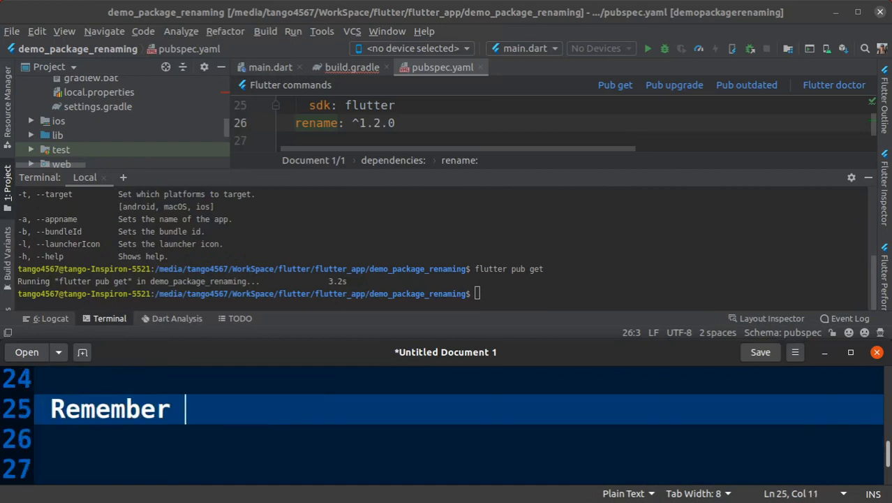
{"action": "type", "text": "Run this command"}
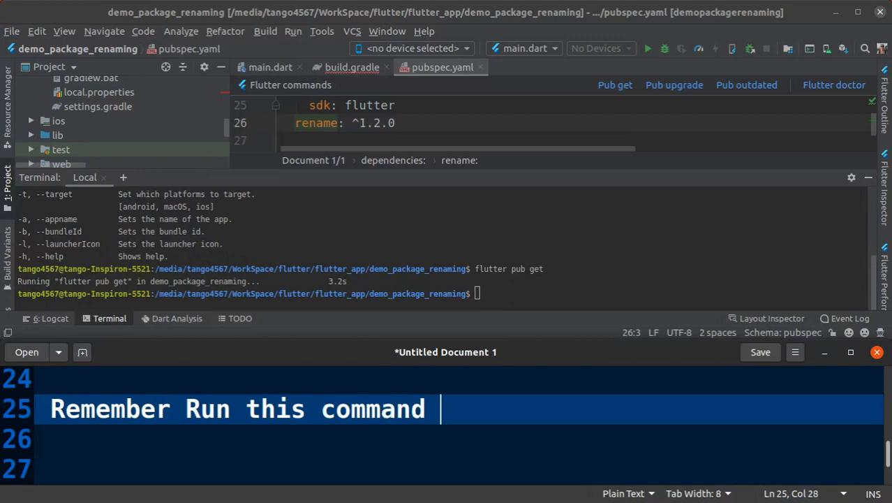
{"action": "type", "text": "inside your flutter project root....."}
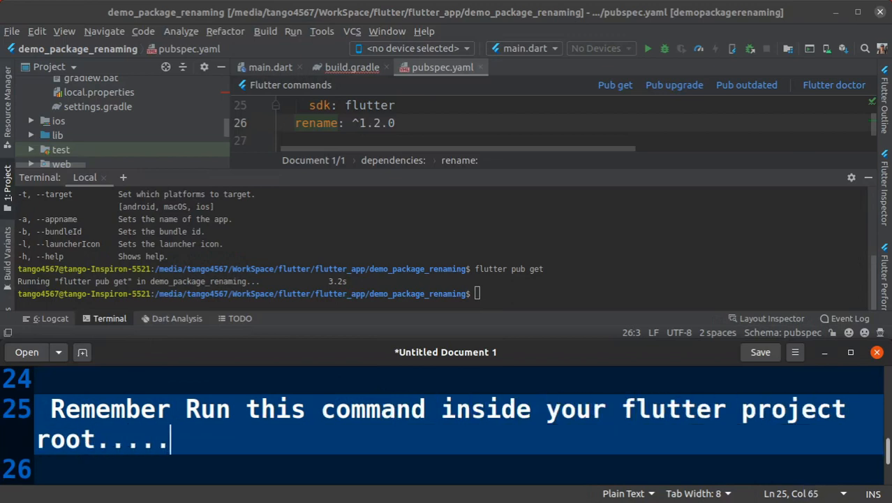
Begin the command 'pub global run rename --bundleId com.demo.rena' in the notes
{"action": "type", "text": "pub g"}
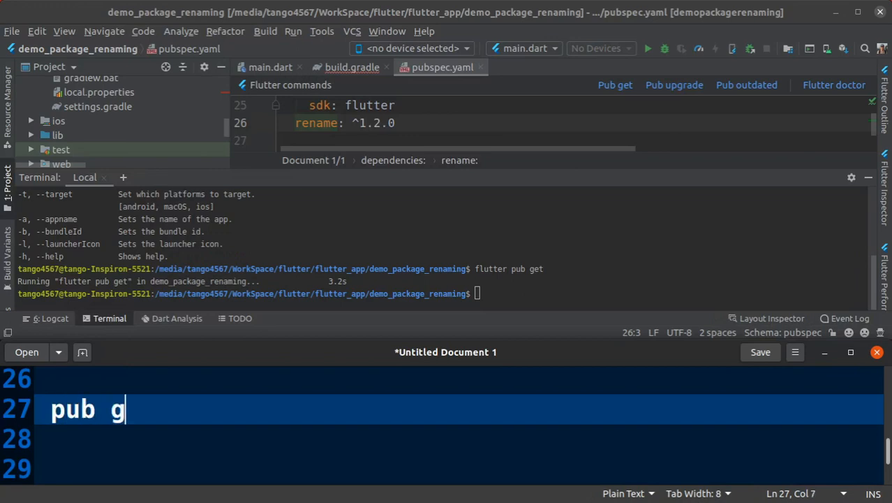
{"action": "type", "text": "lobal run rename ---"}
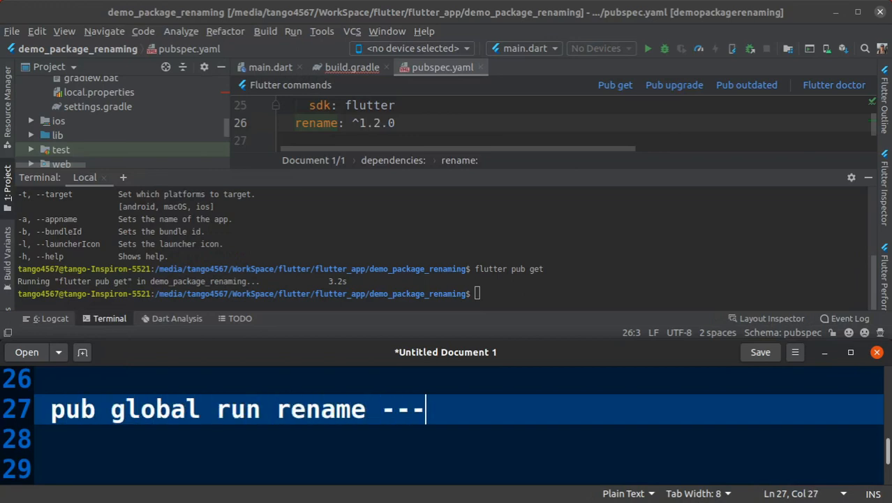
{"action": "type", "text": "bundleId"}
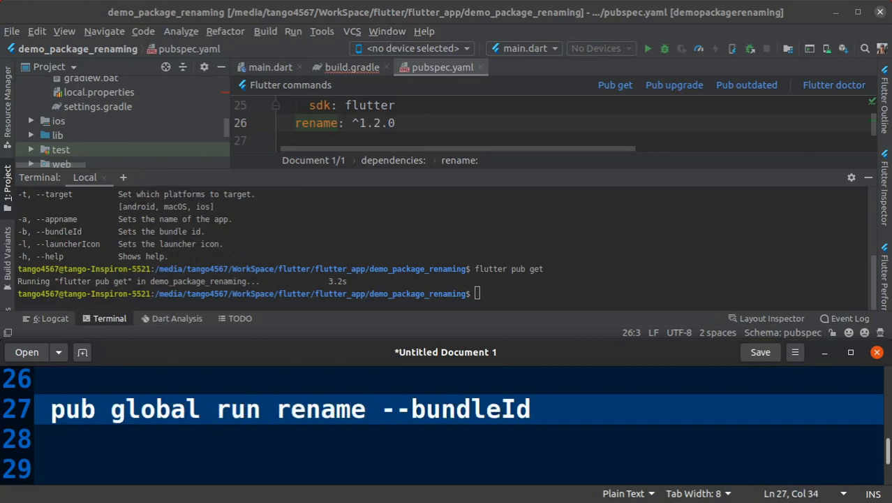
{"action": "type", "text": "com.demo.rena"}
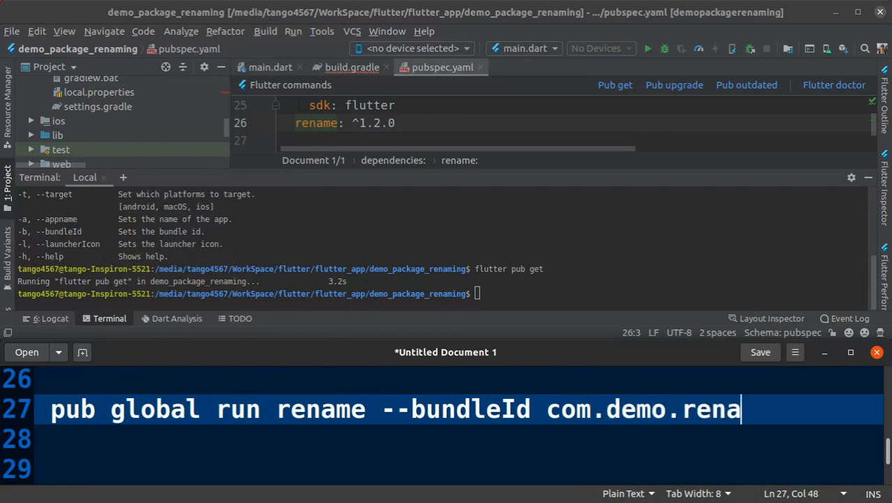